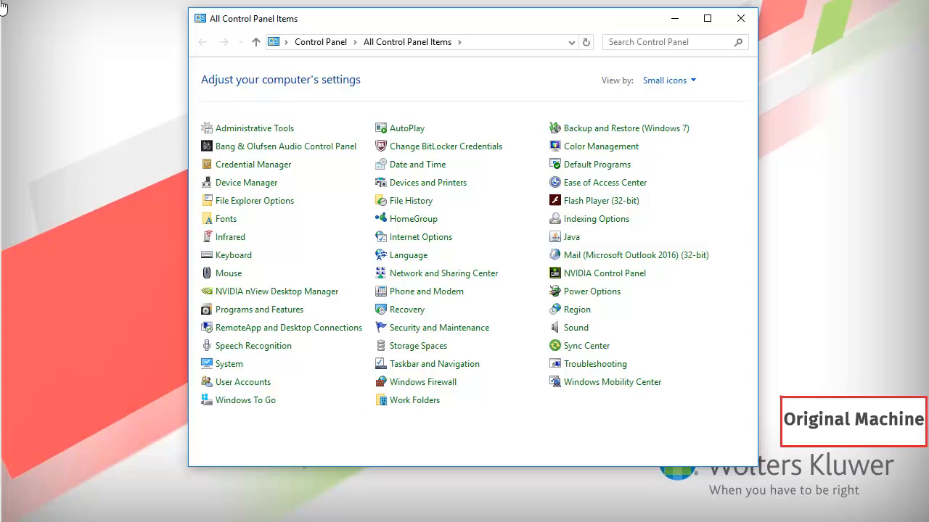
- Stop the ATX 2016 Service via Administrative Tools > Services on the original machine
{"action": "double_click", "coordinate": [255, 127]}
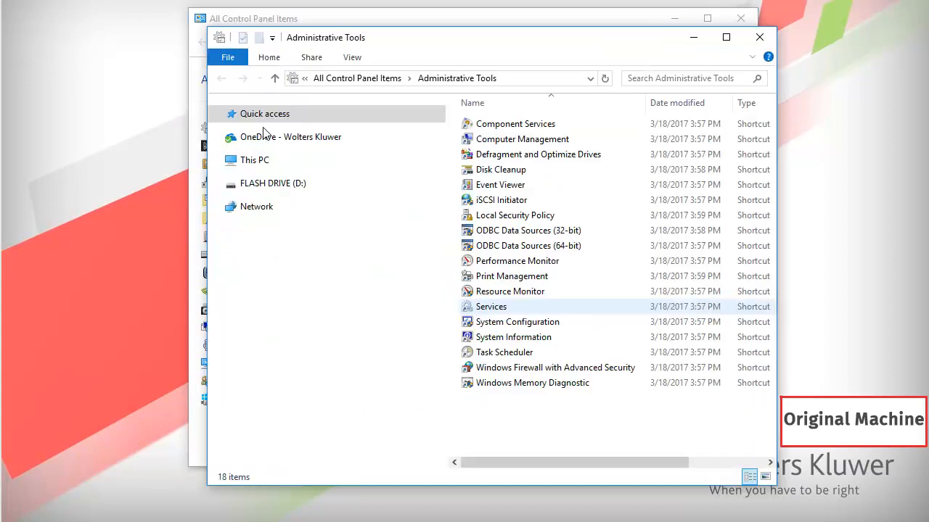
{"action": "double_click", "coordinate": [492, 306]}
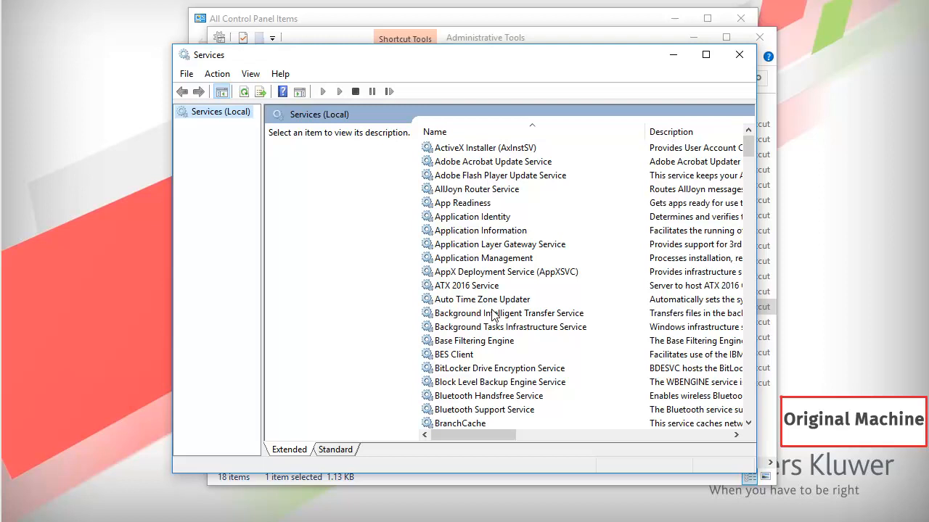
{"action": "left_click", "coordinate": [467, 285]}
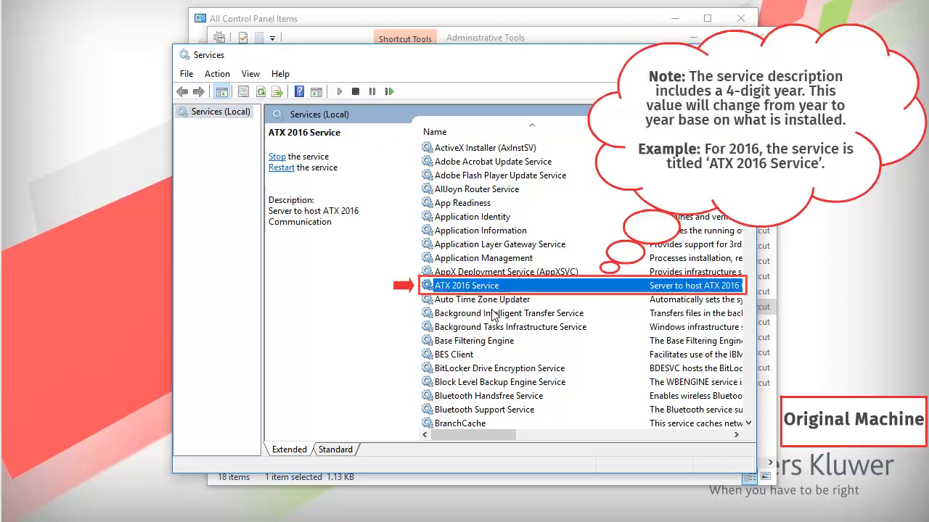
{"action": "right_click", "coordinate": [467, 285]}
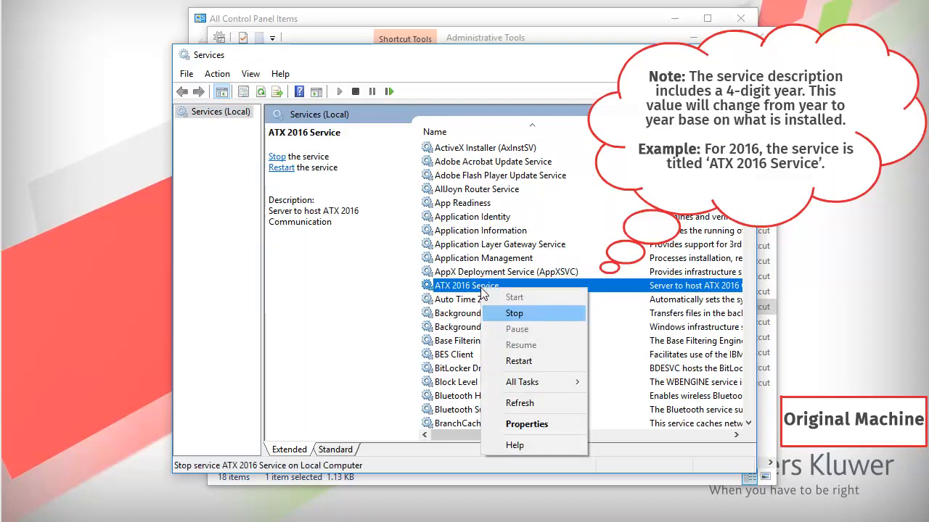
{"action": "left_click", "coordinate": [514, 312]}
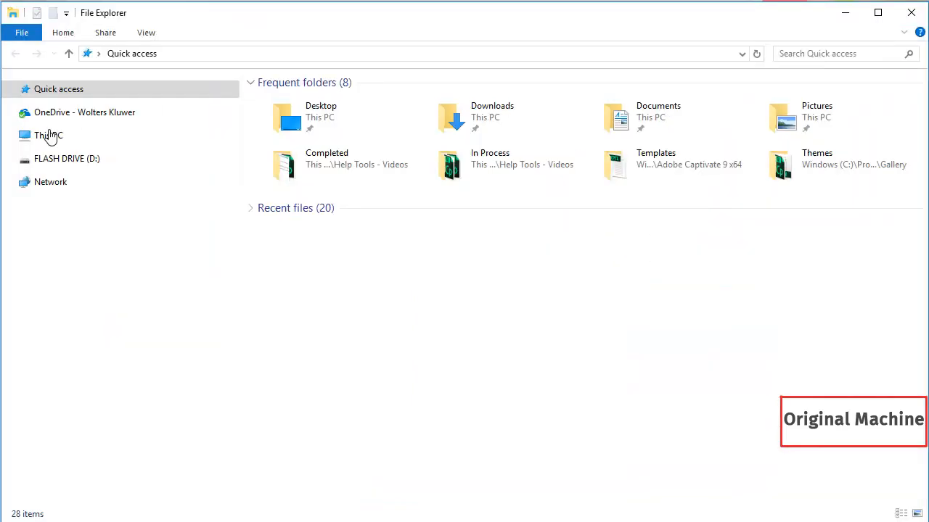
- Copy the ATX 2016 Server folder from C:\ProgramData\CCH Small Firm Services
{"action": "left_click", "coordinate": [49, 136]}
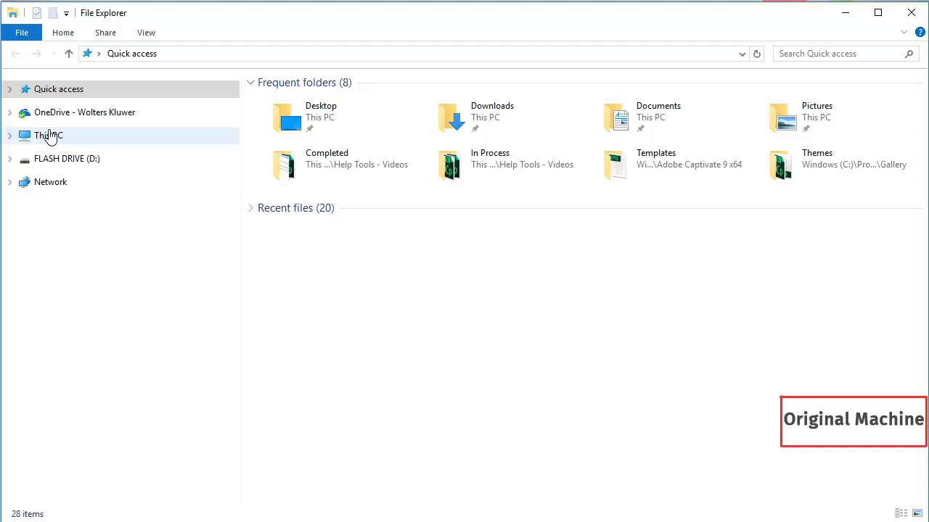
{"action": "left_click", "coordinate": [48, 134]}
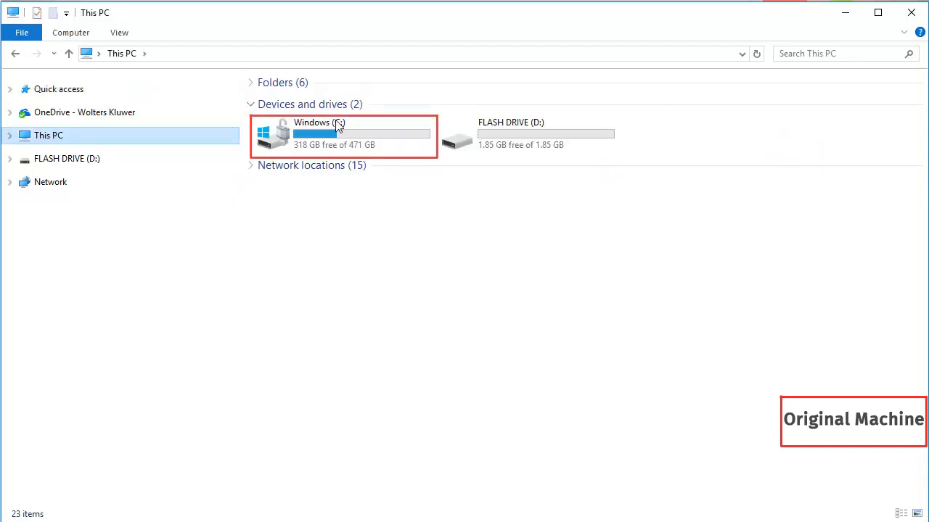
{"action": "double_click", "coordinate": [312, 134]}
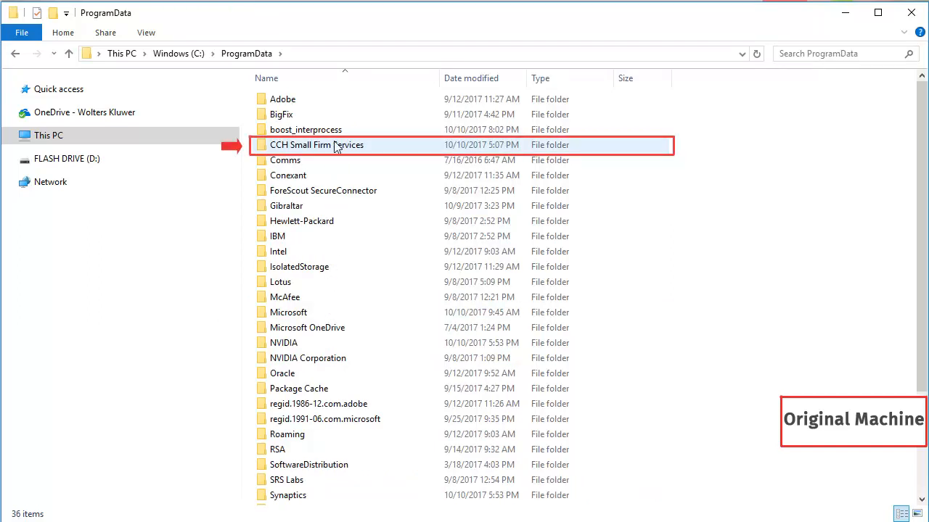
{"action": "double_click", "coordinate": [317, 144]}
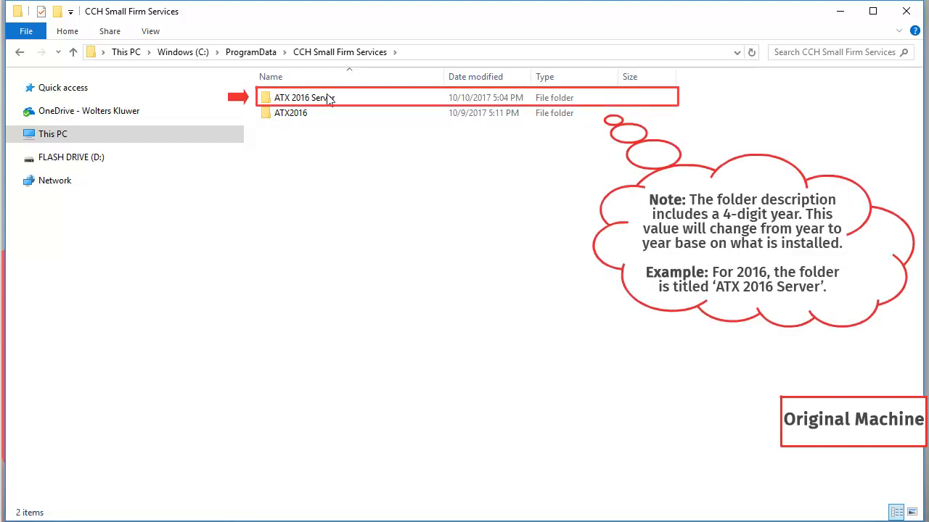
{"action": "right_click", "coordinate": [305, 97]}
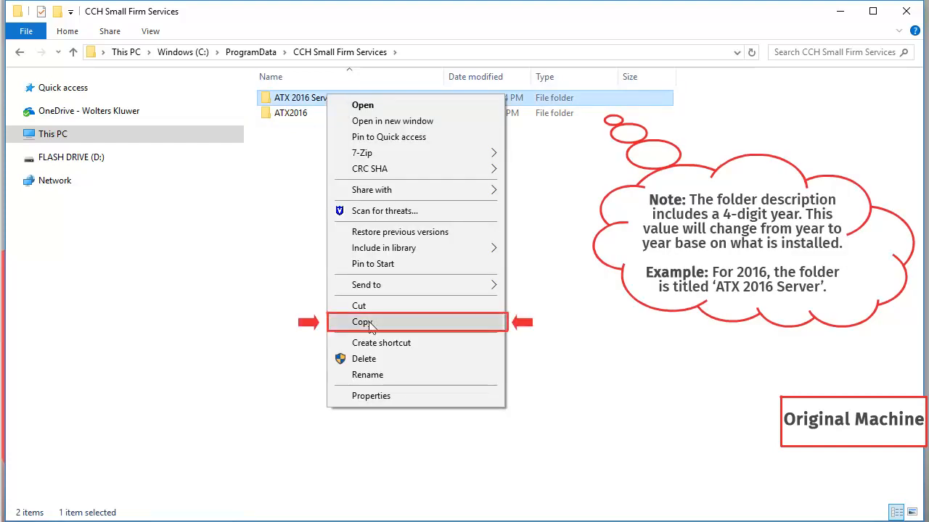
{"action": "left_click", "coordinate": [363, 322]}
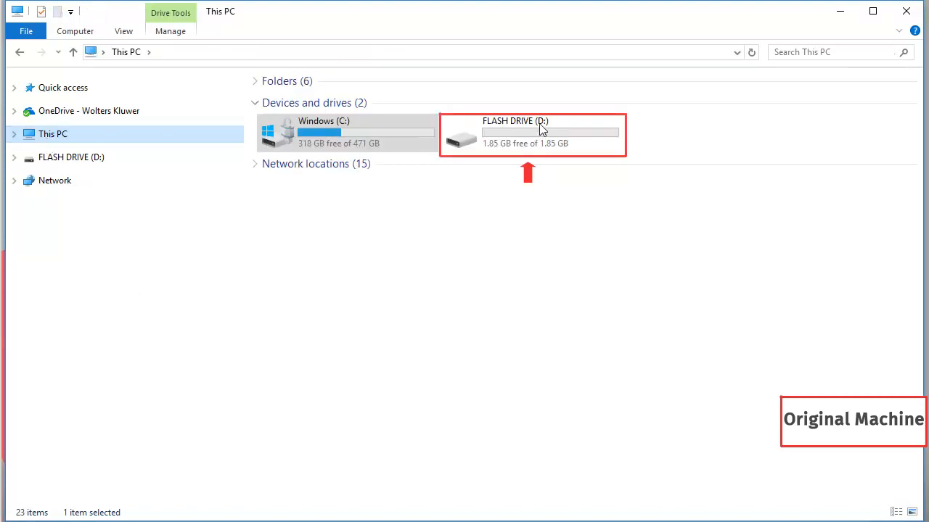
- Open FLASH DRIVE (D:) for the copied folder, then bring up the new machine's Services menu
{"action": "double_click", "coordinate": [532, 134]}
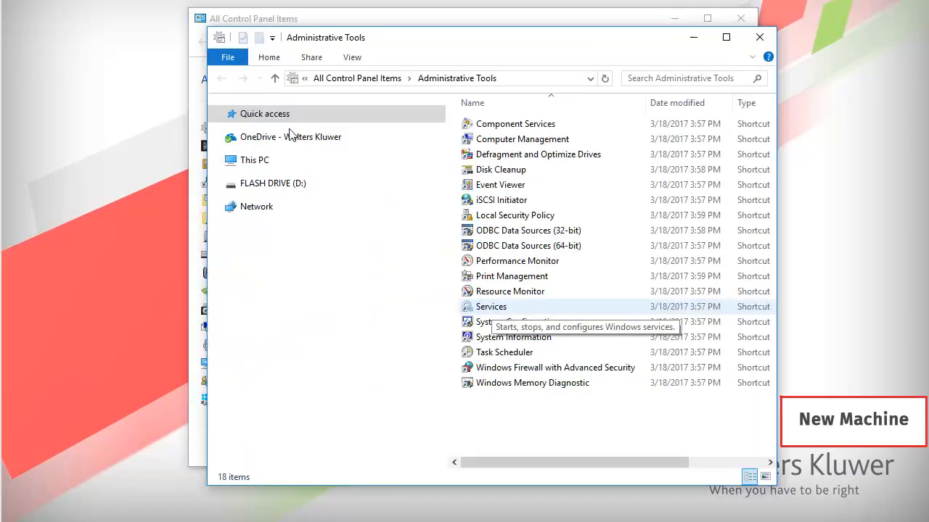
{"action": "right_click", "coordinate": [454, 286]}
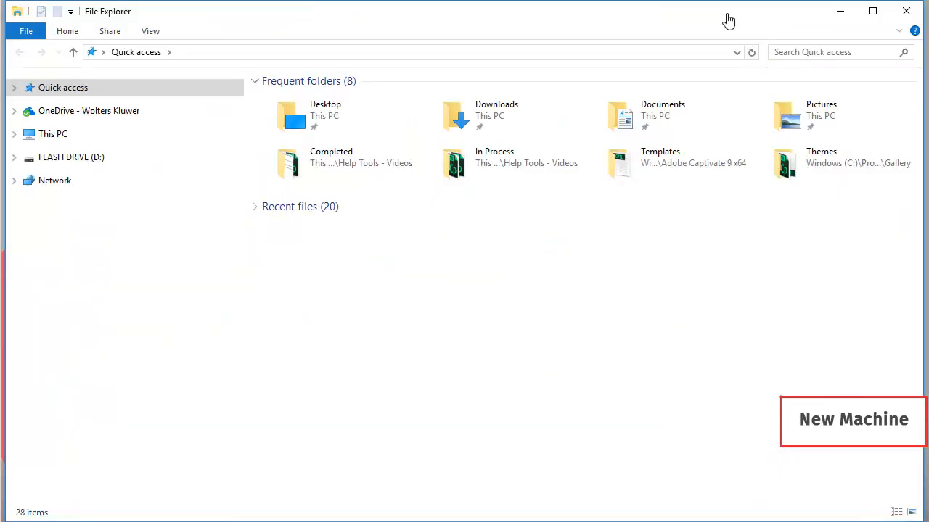
- Open CCH Small Firm Services in ProgramData on New CPT1 (C:), holding ATX 2016 Server.OLD
{"action": "left_click", "coordinate": [53, 134]}
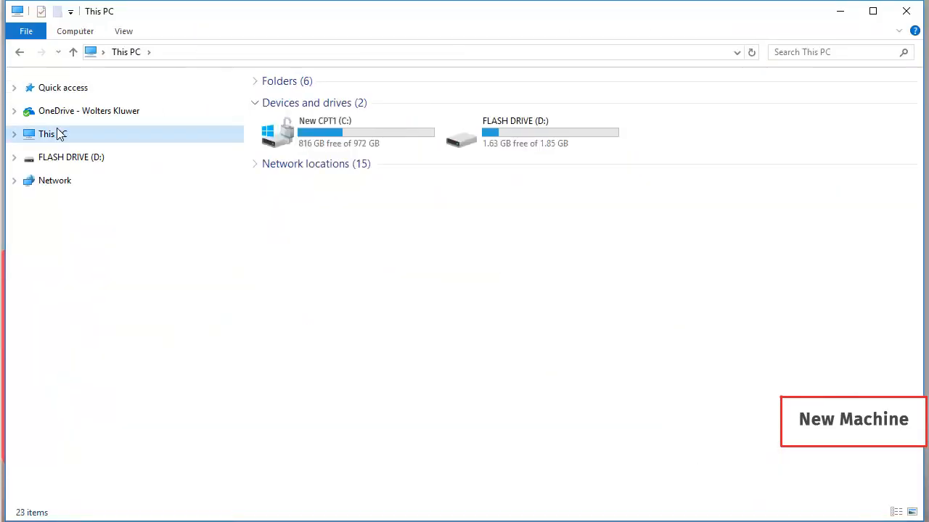
{"action": "left_click", "coordinate": [341, 134]}
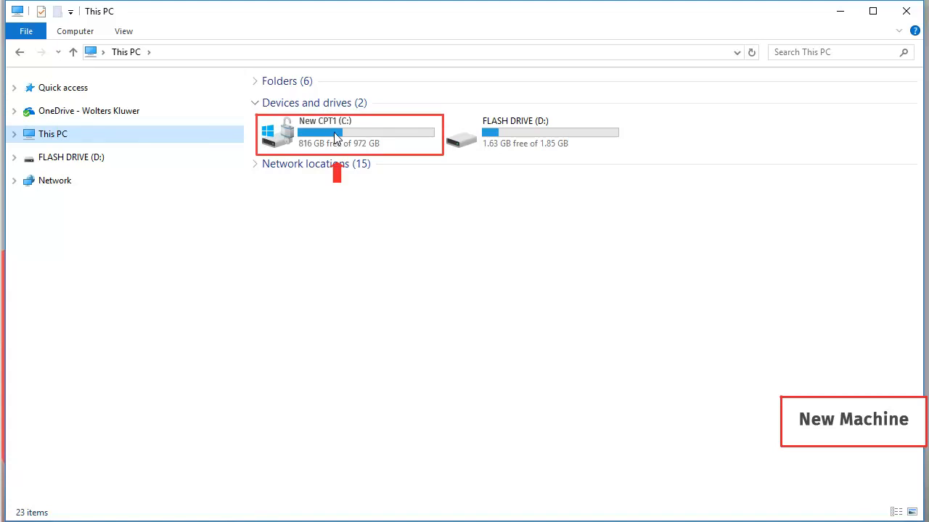
{"action": "double_click", "coordinate": [325, 132]}
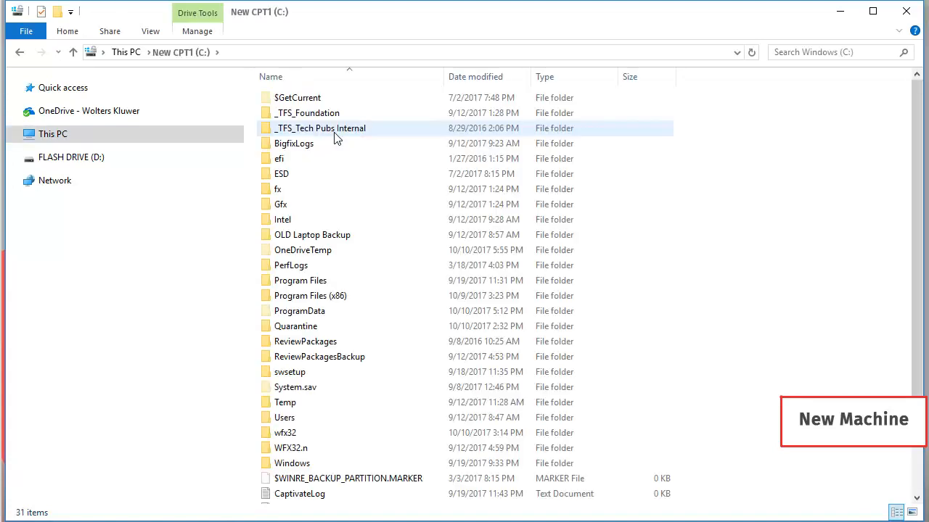
{"action": "double_click", "coordinate": [299, 310]}
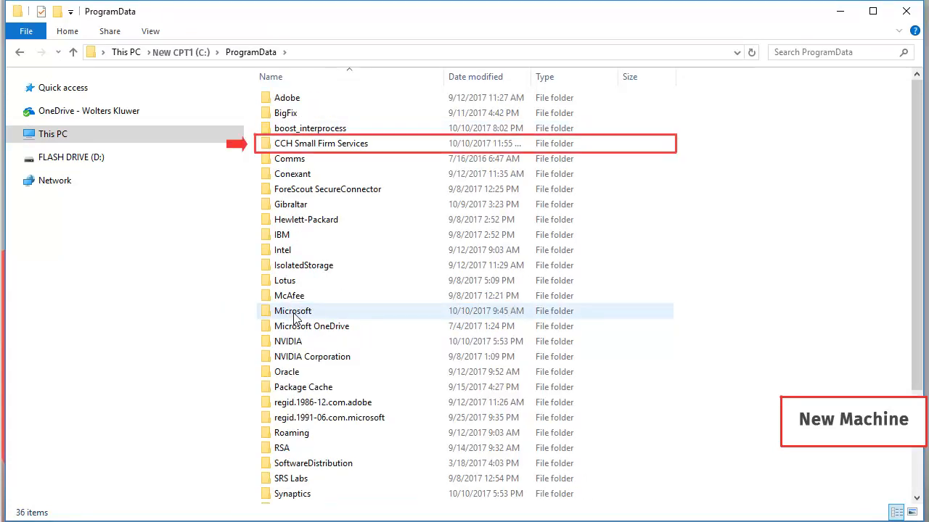
{"action": "mouse_move", "coordinate": [331, 150]}
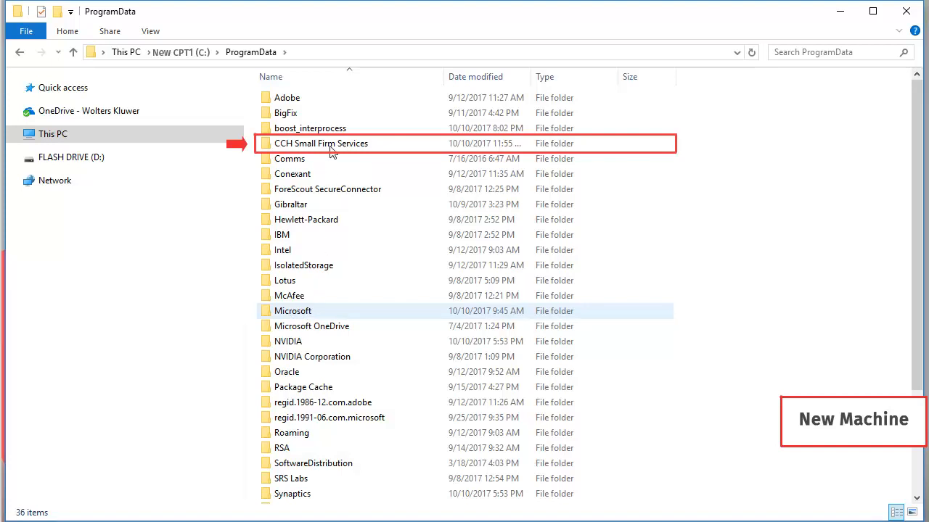
{"action": "double_click", "coordinate": [321, 143]}
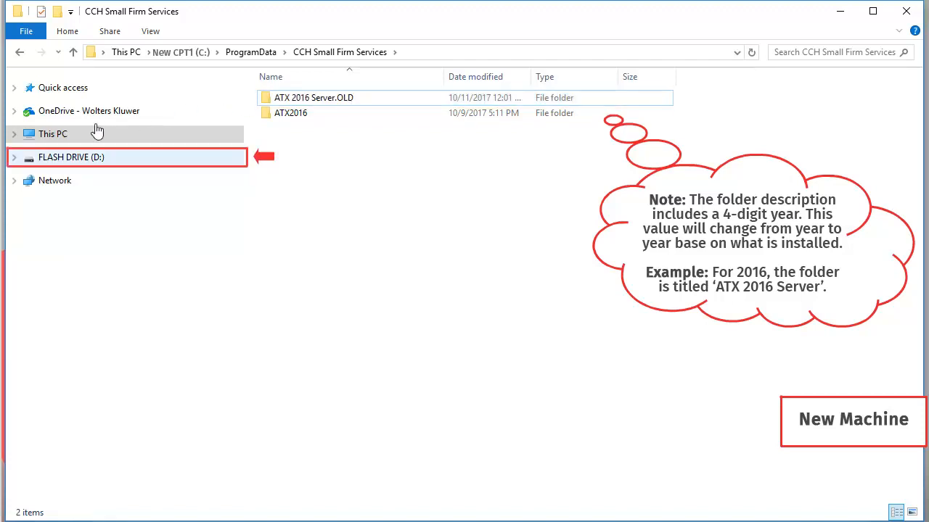
{"action": "mouse_move", "coordinate": [67, 162]}
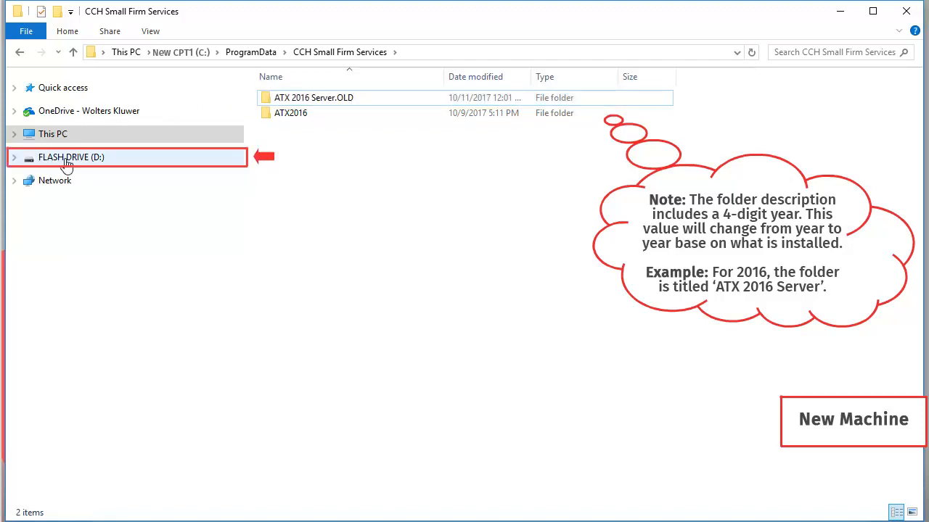
- Copy ATX 2016 Server from FLASH DRIVE (D:) into C:\ProgramData\CCH Small Firm Services
{"action": "left_click", "coordinate": [72, 157]}
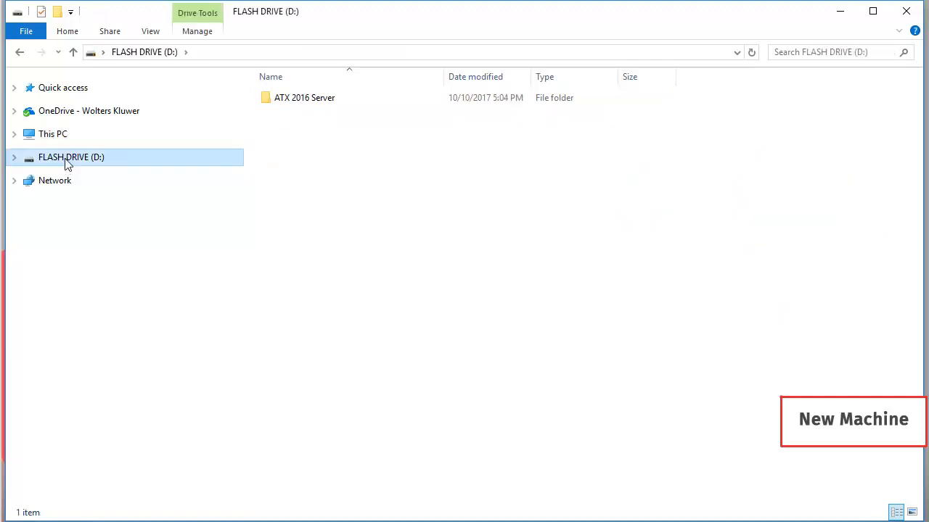
{"action": "right_click", "coordinate": [304, 97]}
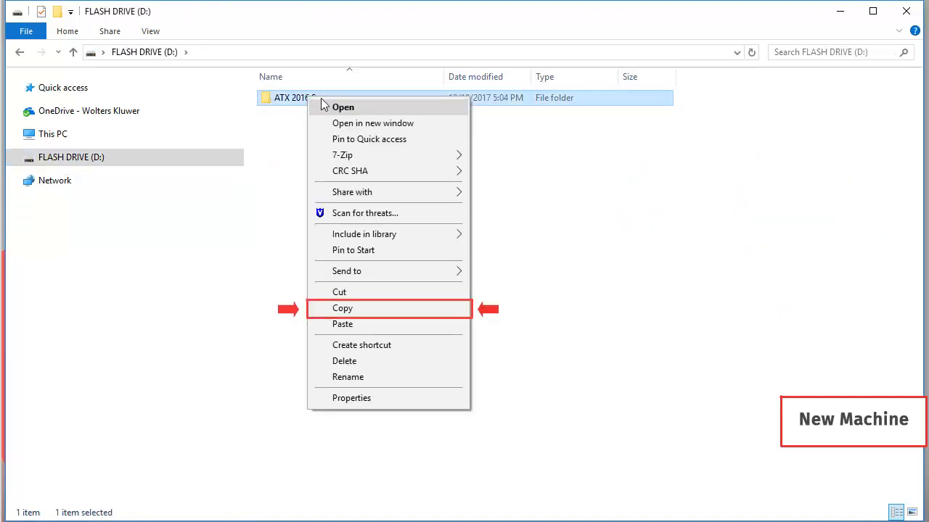
{"action": "left_click", "coordinate": [342, 308]}
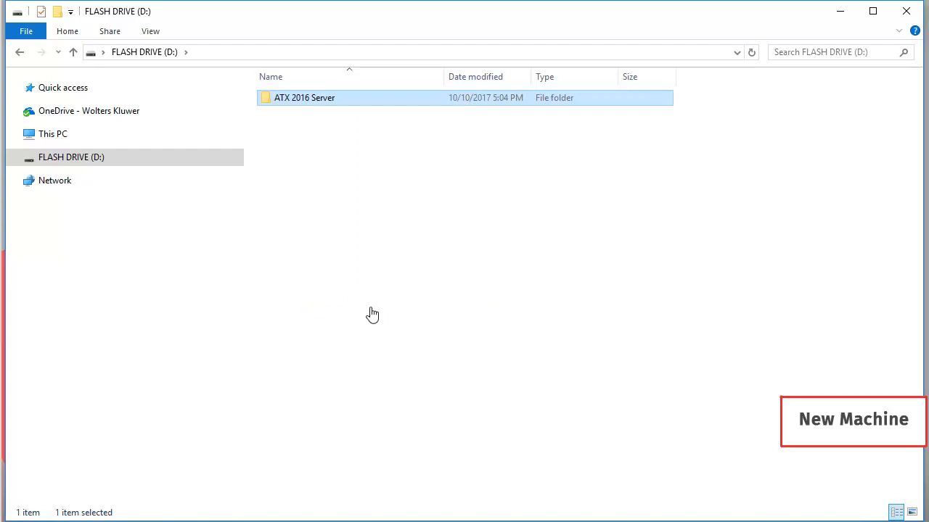
{"action": "mouse_move", "coordinate": [66, 141]}
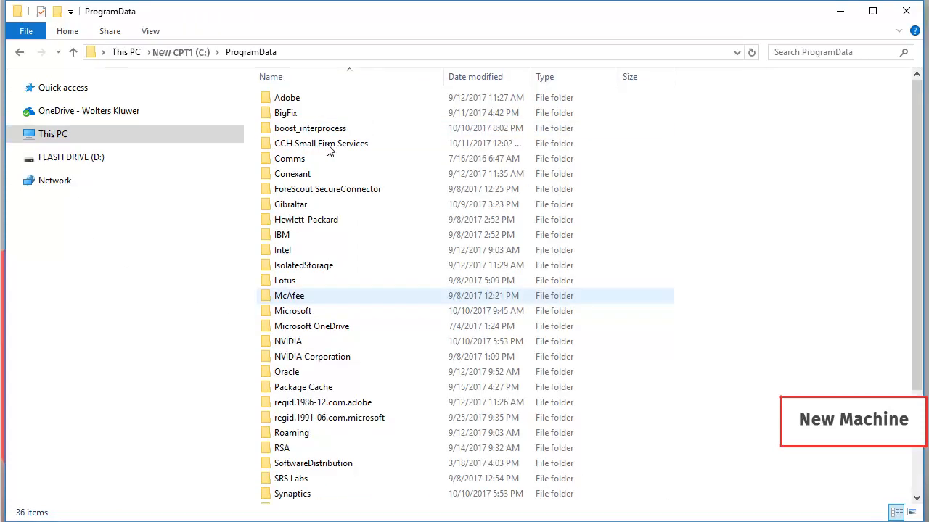
{"action": "double_click", "coordinate": [321, 143]}
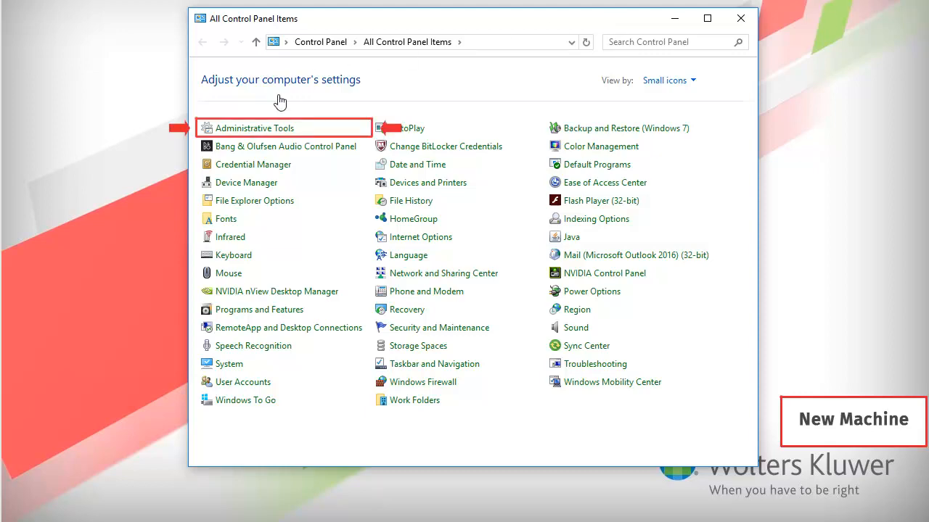
- Start the ATX 2016 Service via Administrative Tools > Services on the new machine
{"action": "double_click", "coordinate": [254, 127]}
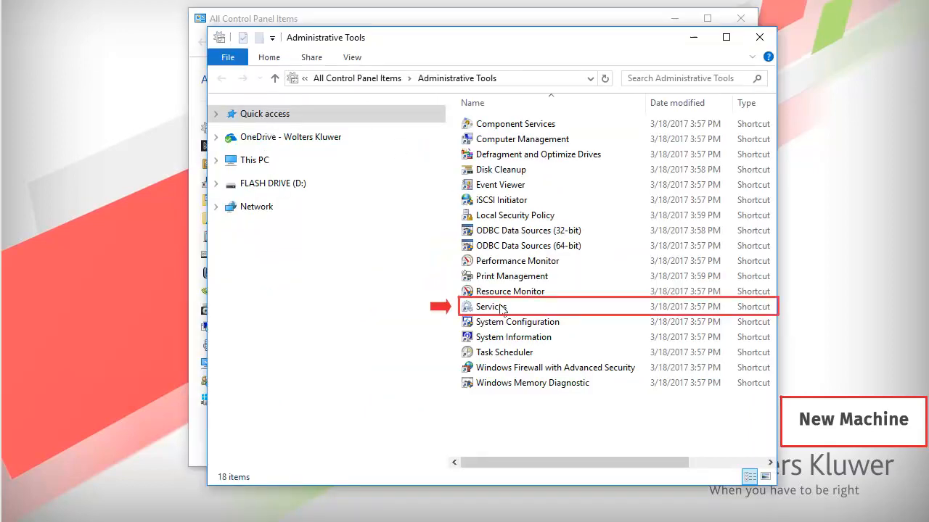
{"action": "double_click", "coordinate": [490, 306]}
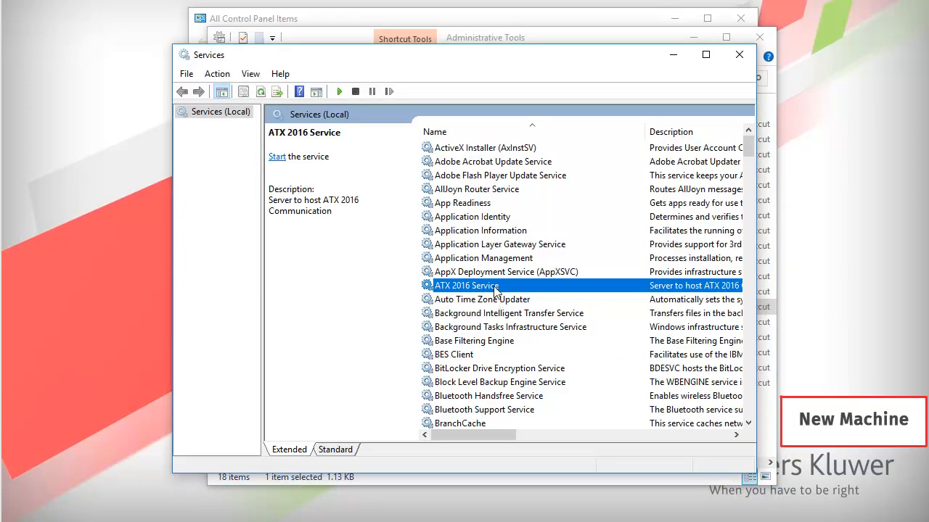
{"action": "right_click", "coordinate": [467, 285]}
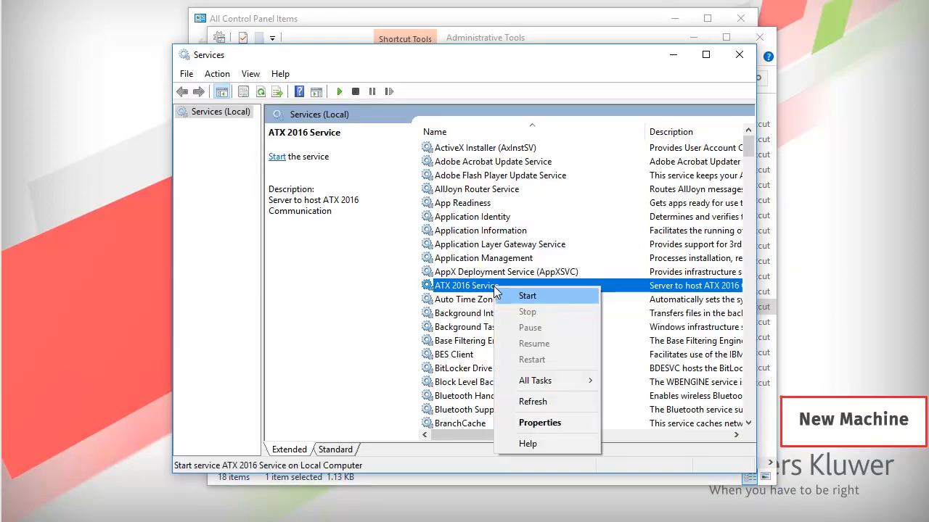
{"action": "left_click", "coordinate": [527, 295]}
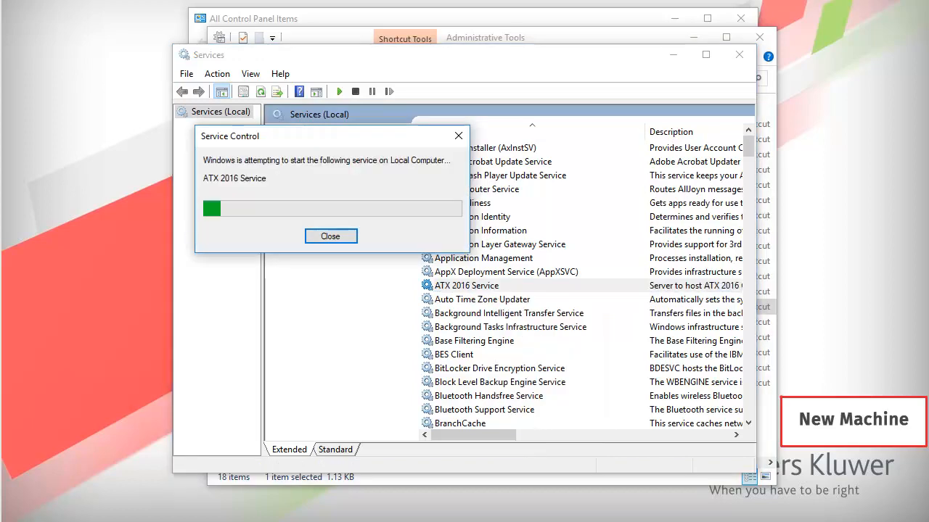